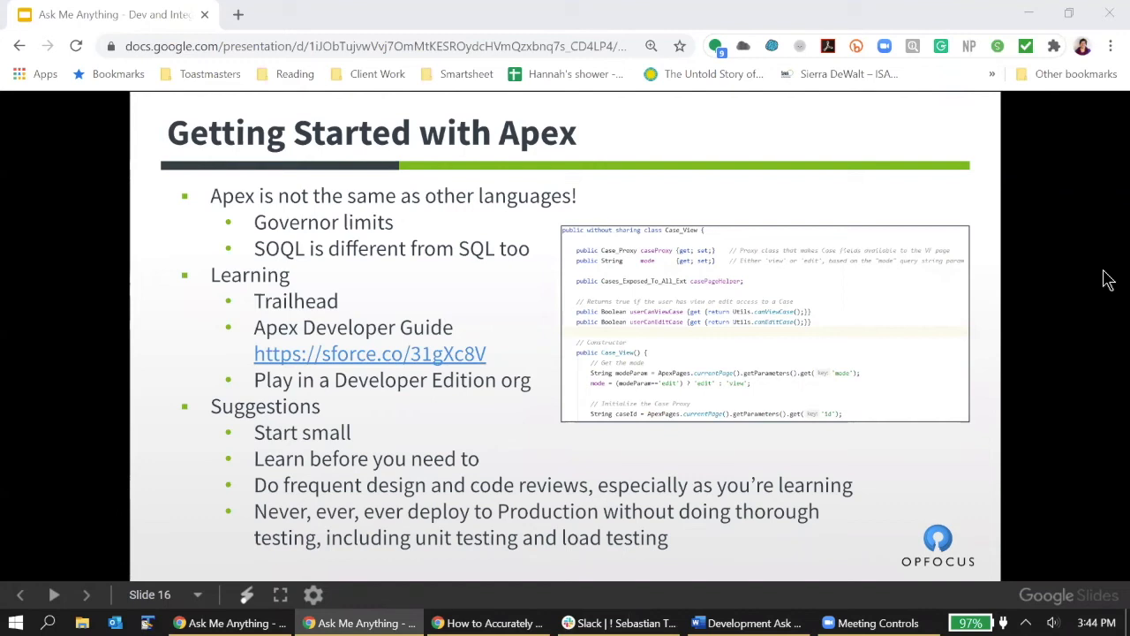
pyautogui.moveTo(1096, 314)
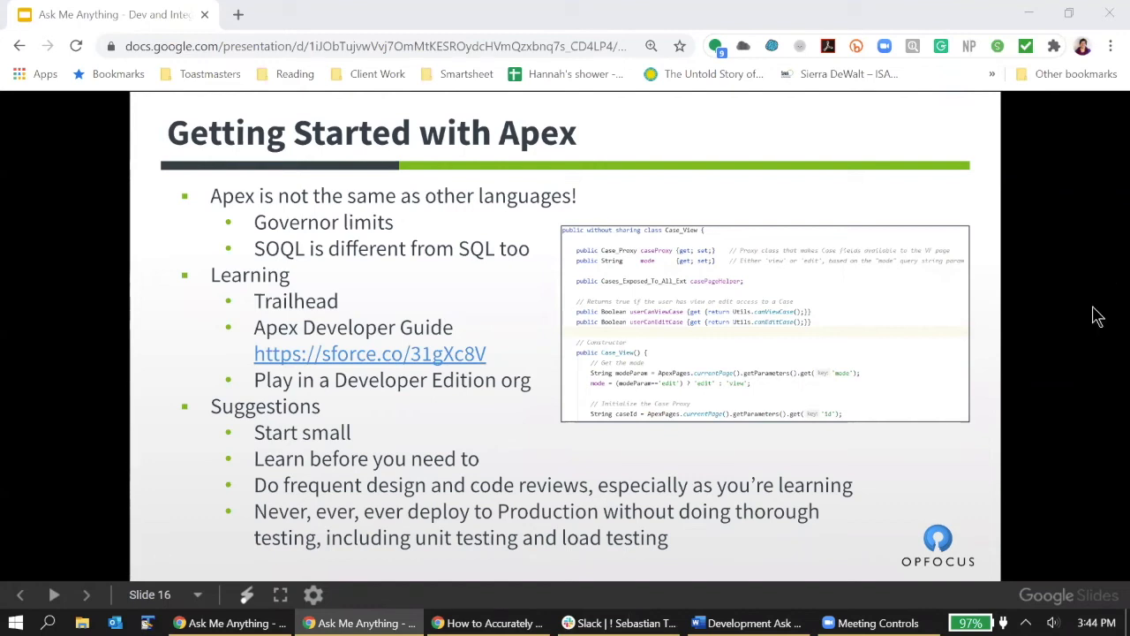